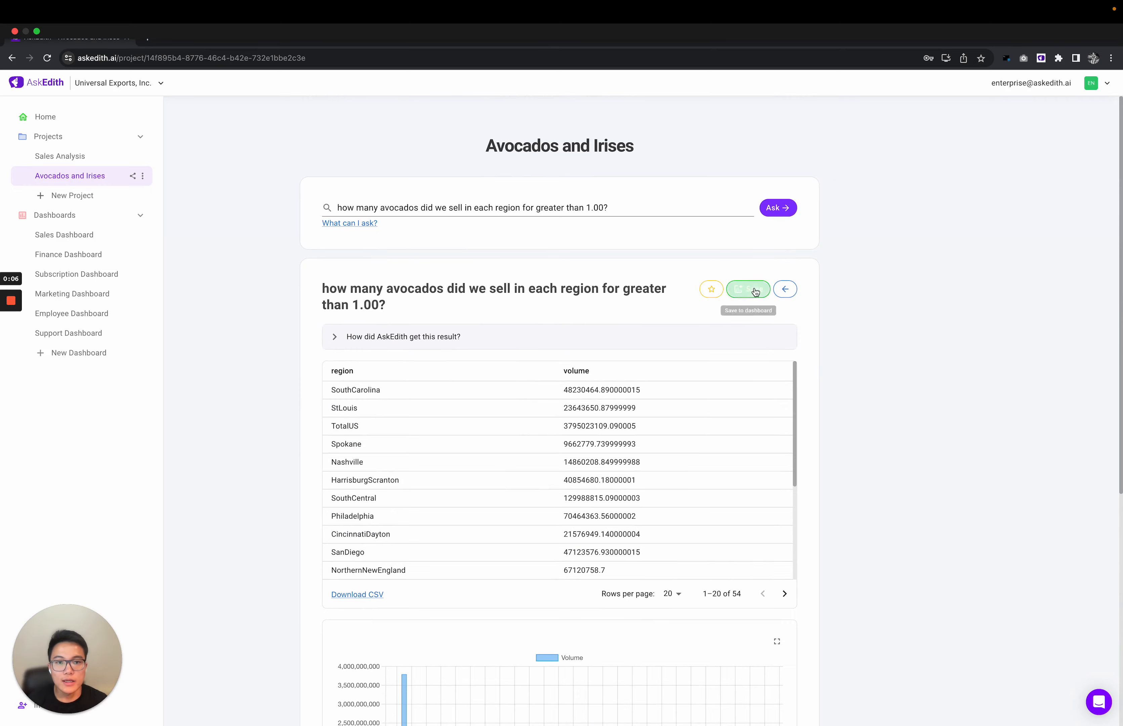
Step: Start saving the query result with graph title 'Avocados sold in each region > $1'
click(748, 289)
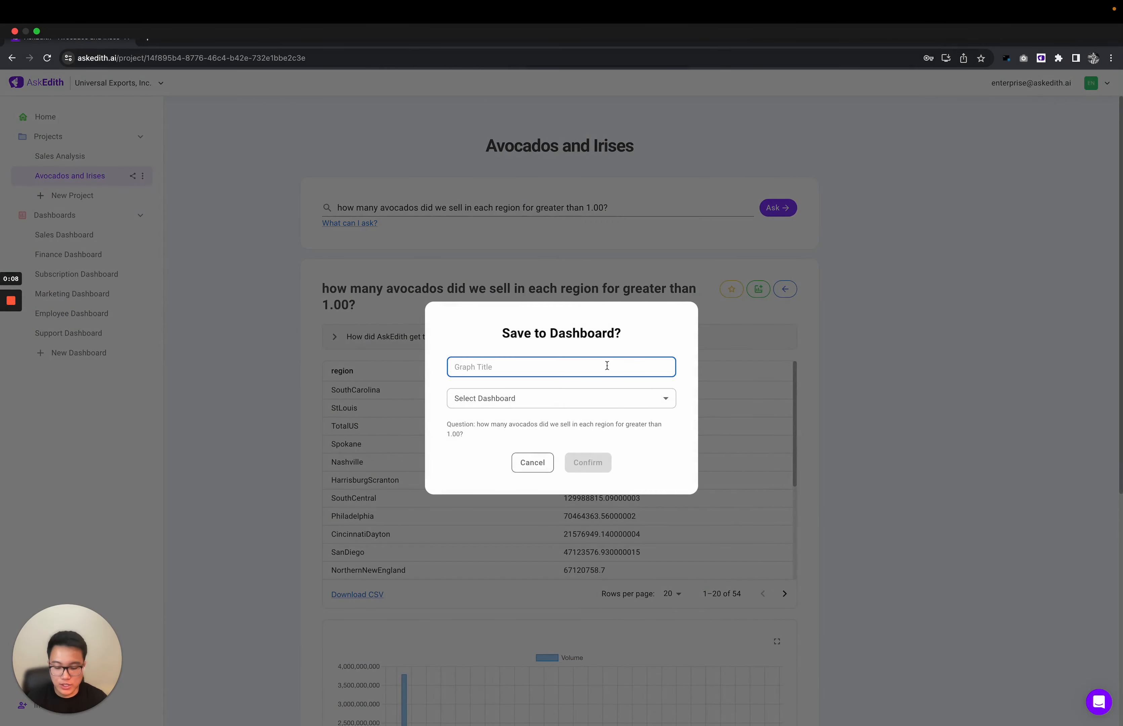
text(Avocados sold in each region)
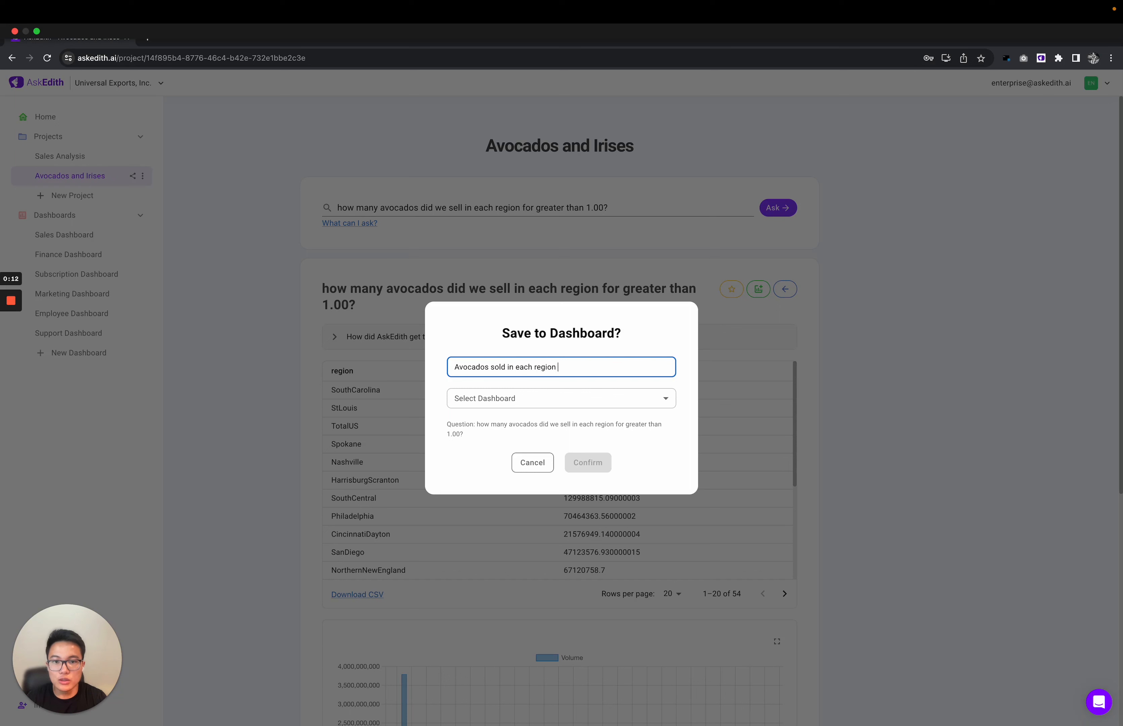
text(> $1)
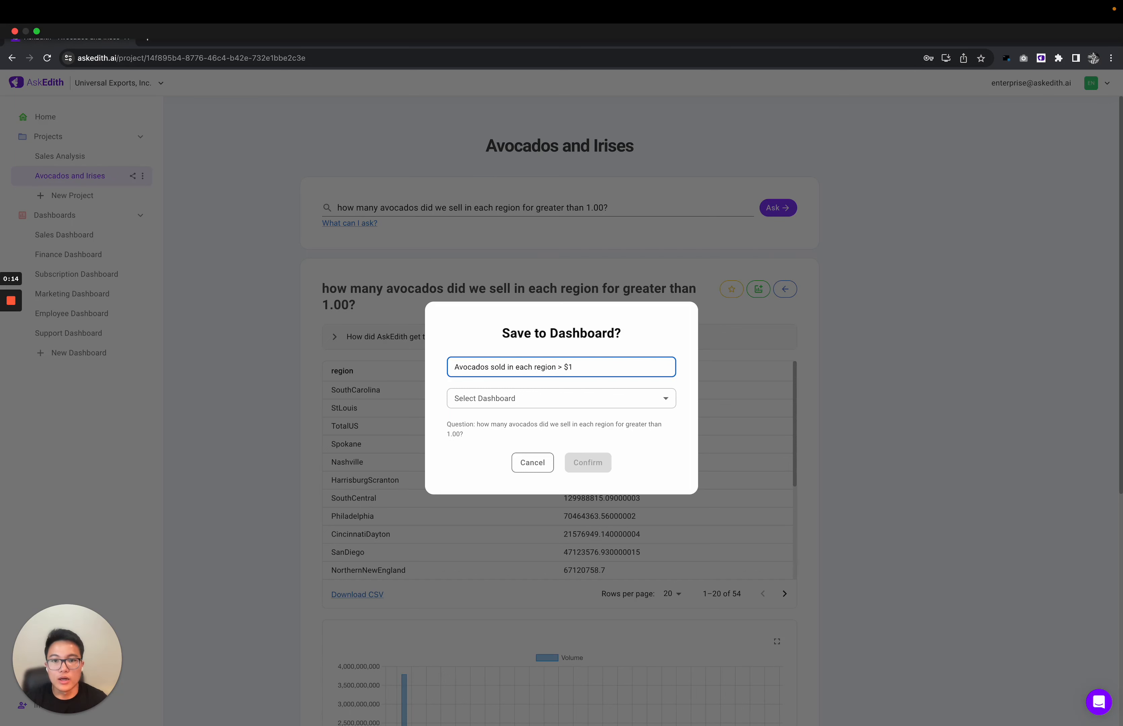
Step: Save the graph to Sales Dashboard, confirm, and view the new chart on that dashboard
click(561, 398)
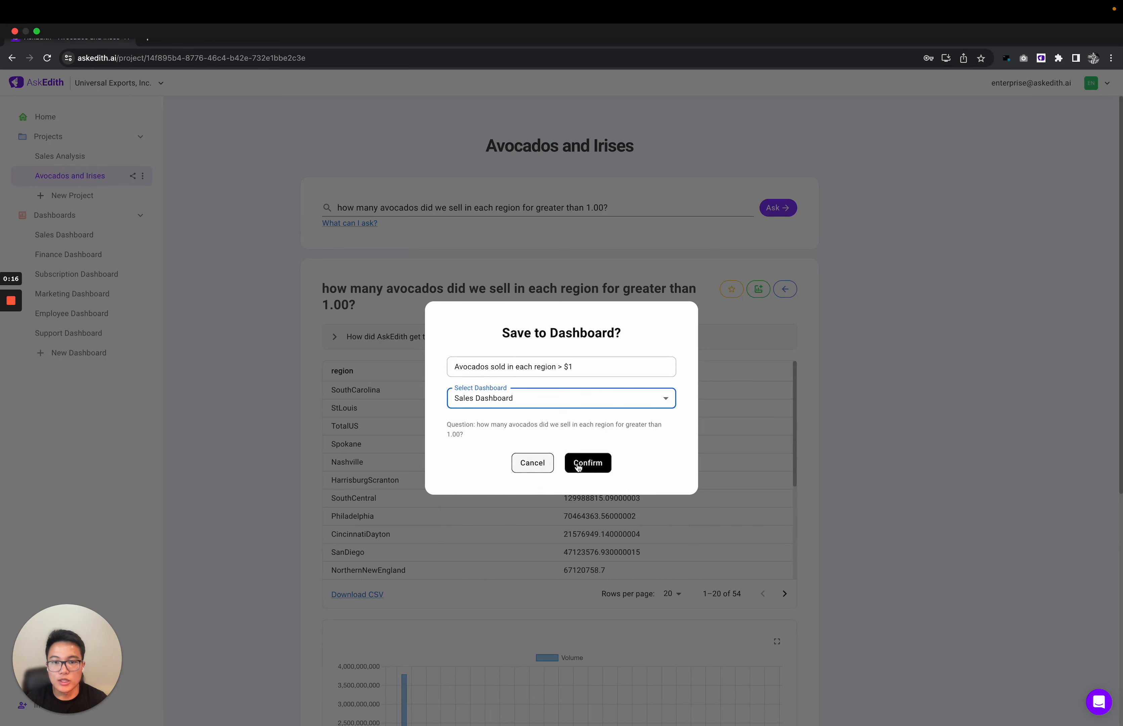
click(587, 462)
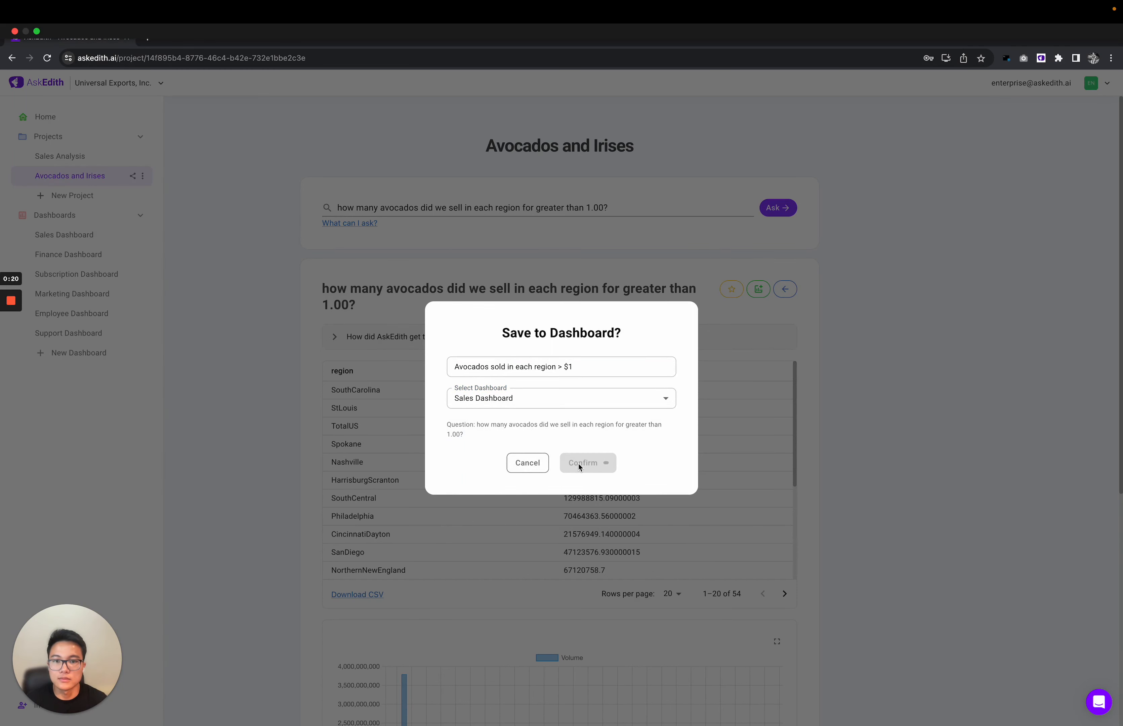
click(582, 462)
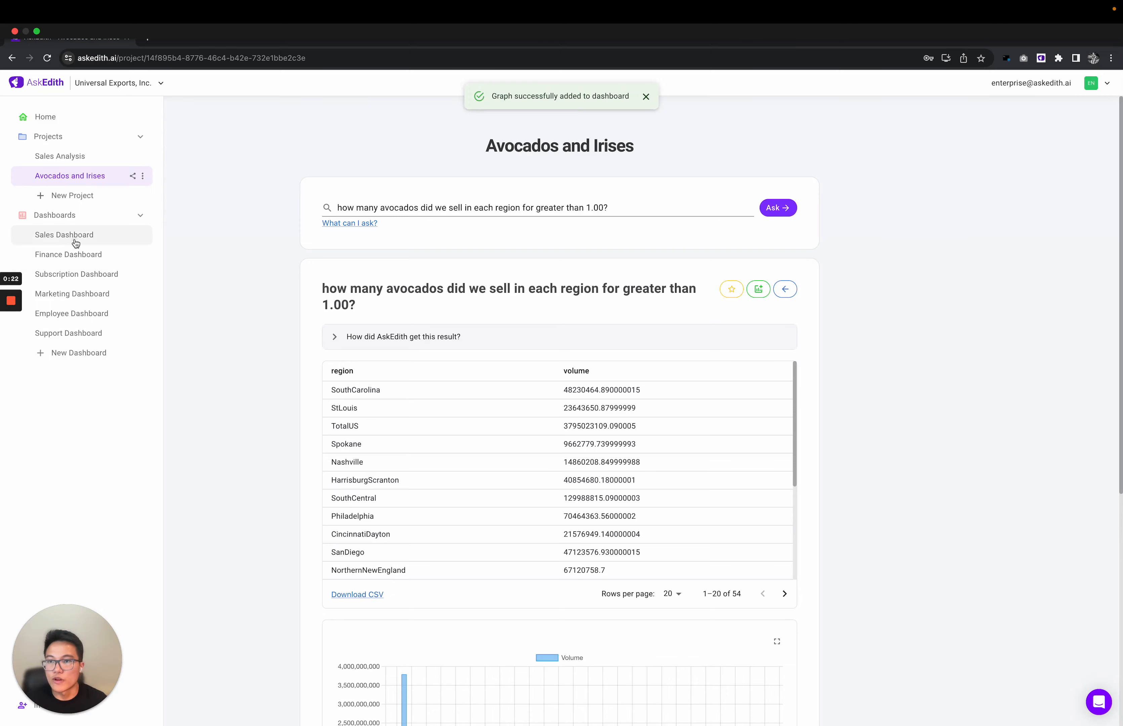
click(64, 235)
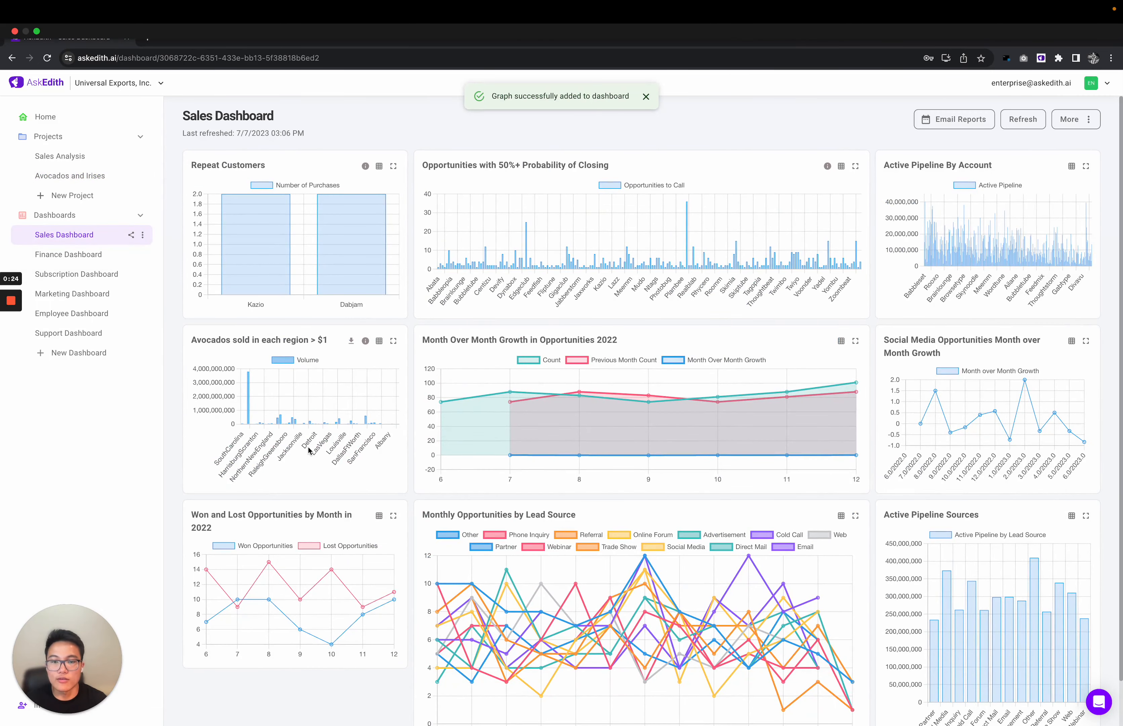